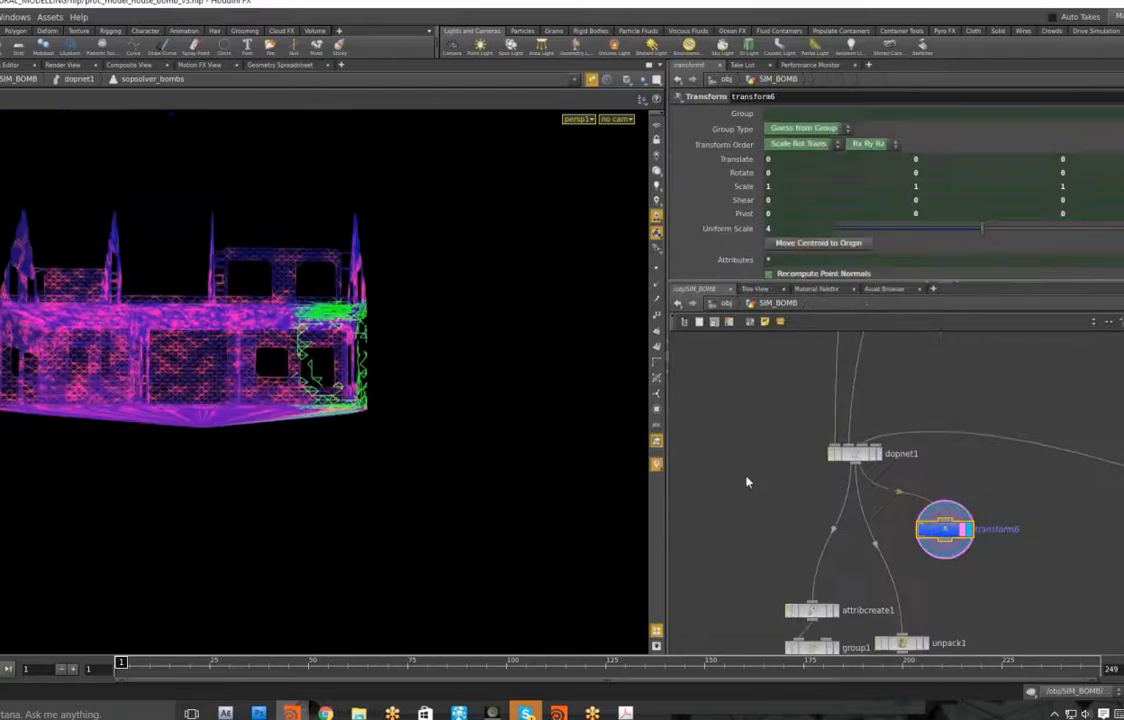
click(226, 712)
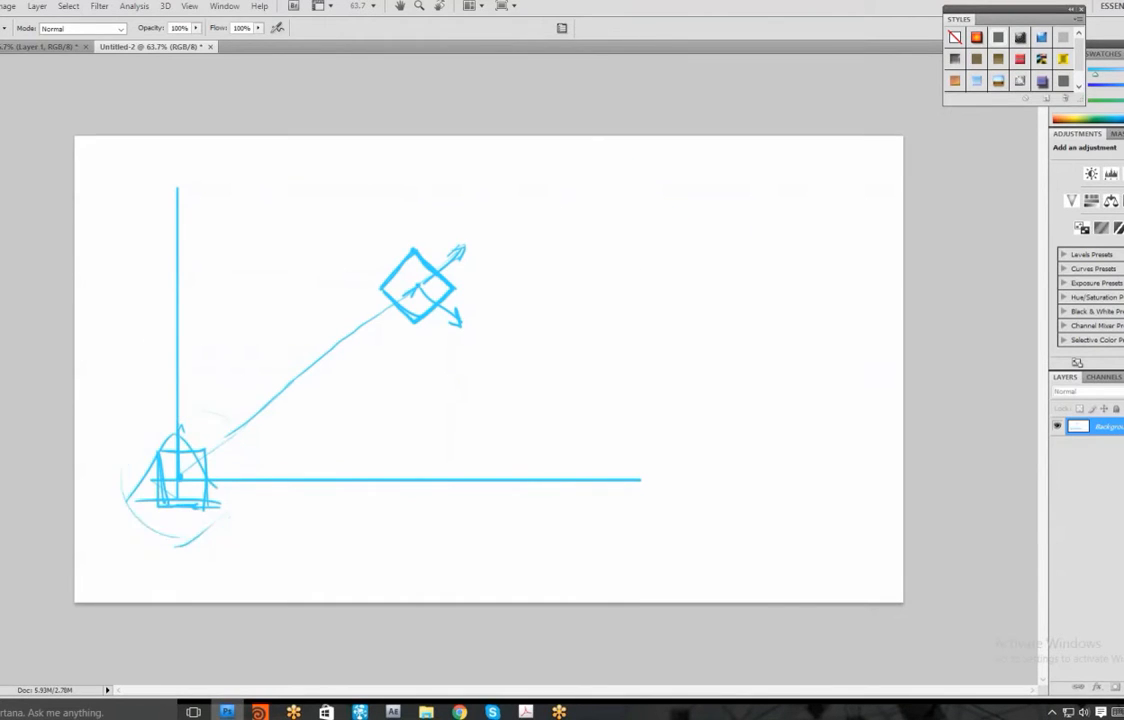
click(280, 48)
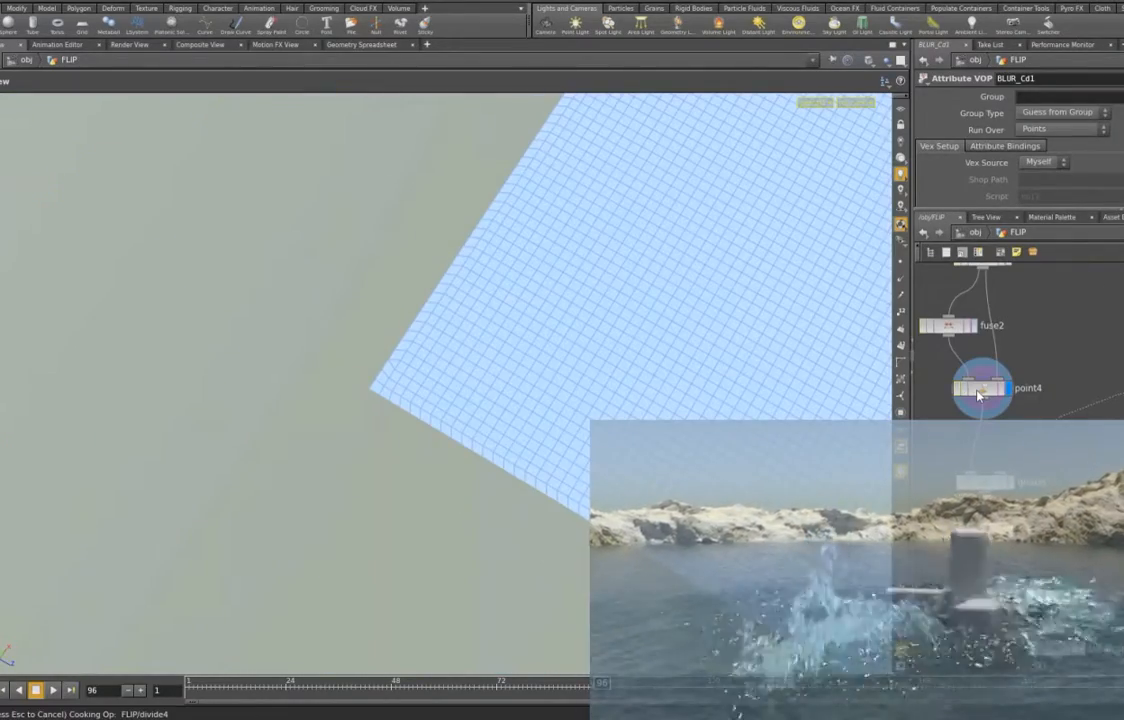
click(982, 388)
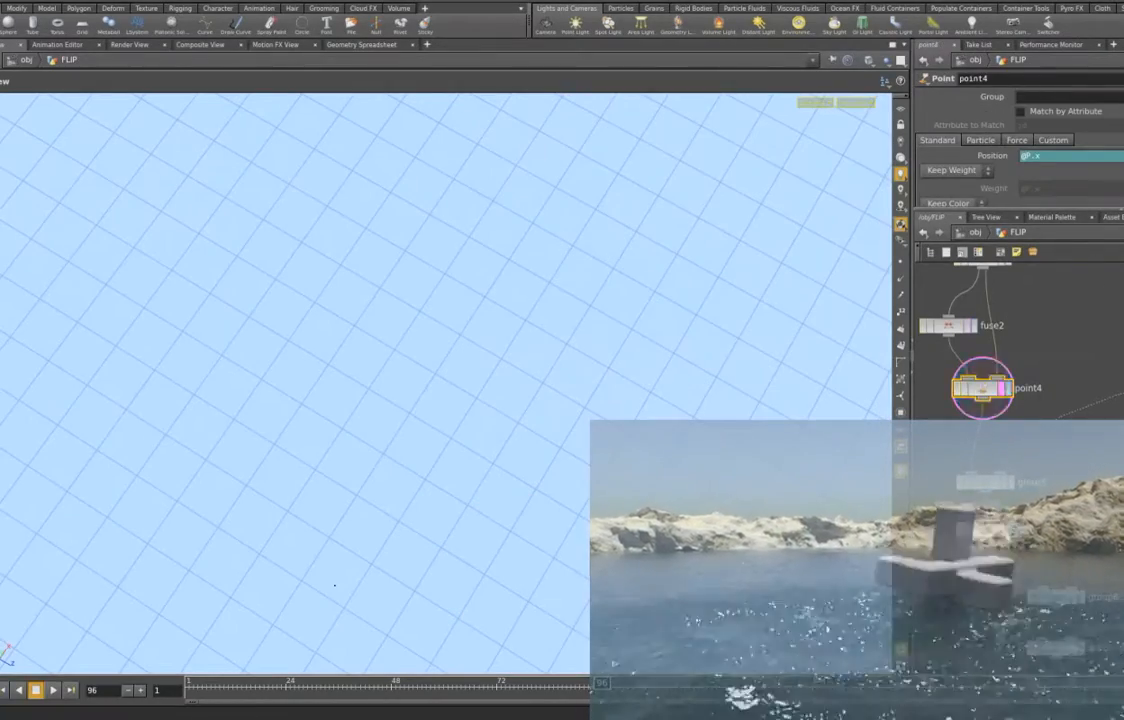